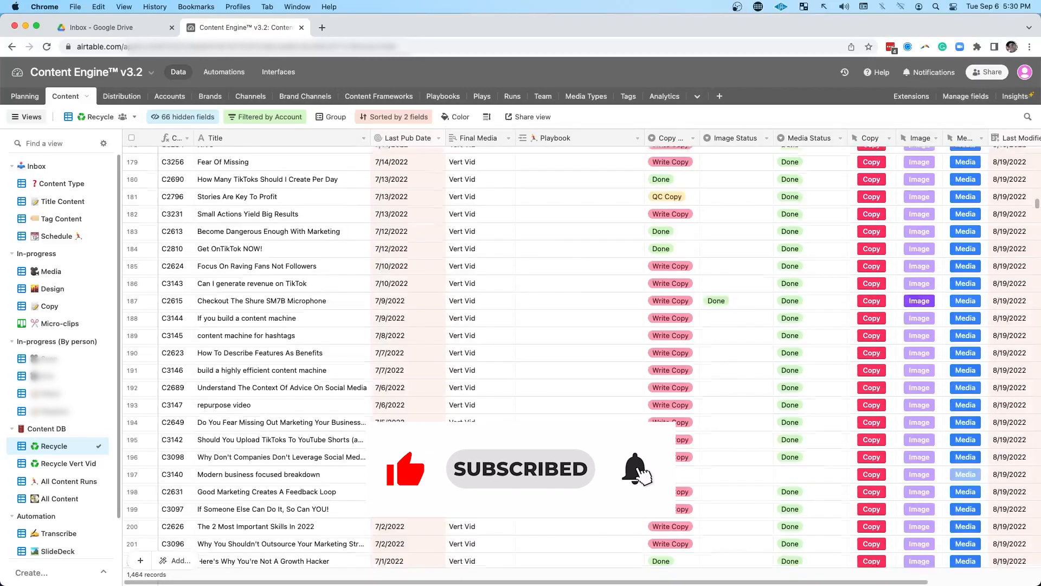
# Step: Zoom in on the flowchart and pan through its Content Creation Framework stages
pyautogui.scroll(-3)
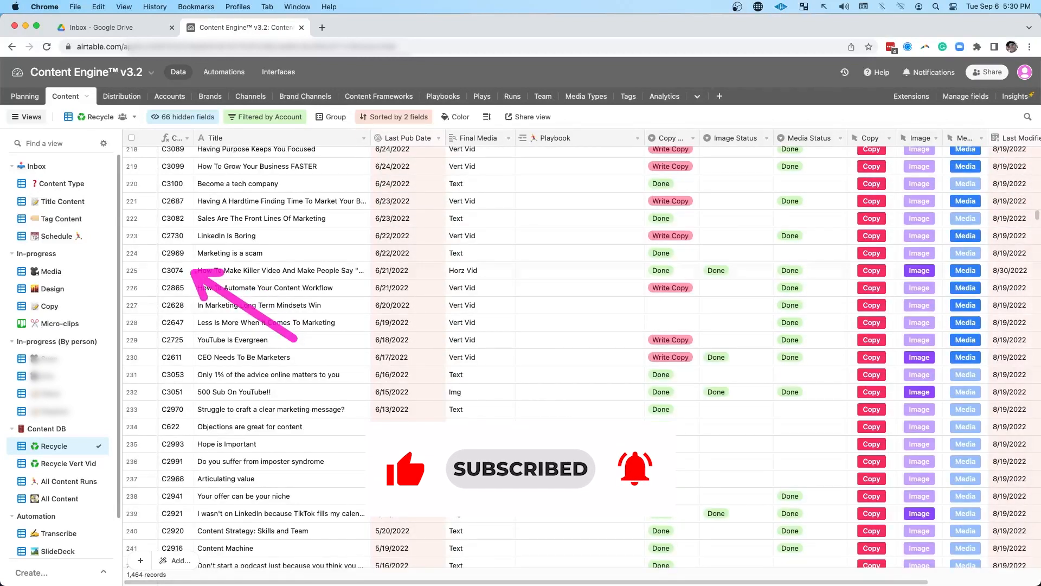
pyautogui.click(102, 97)
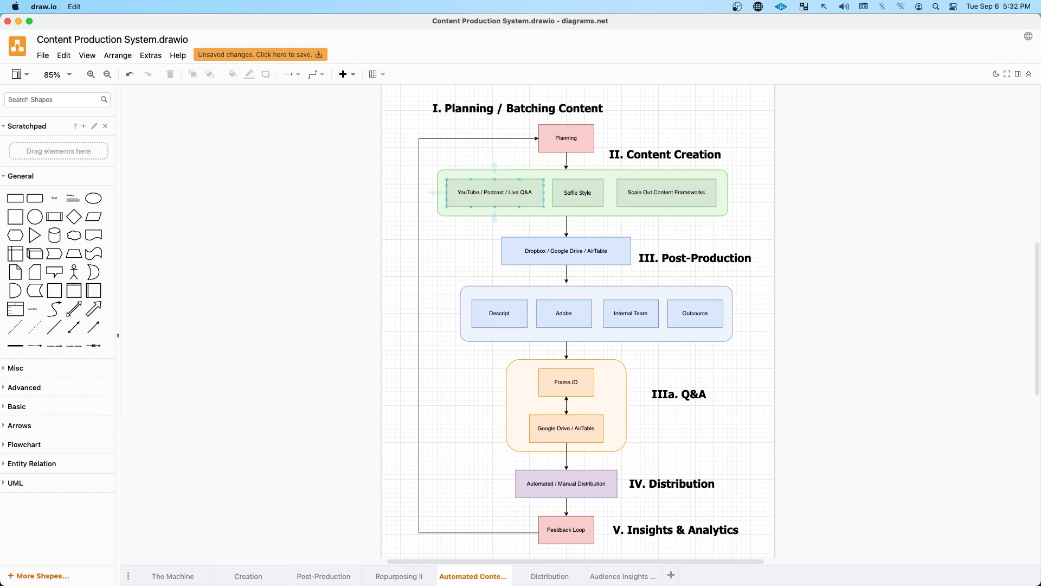
pyautogui.click(90, 73)
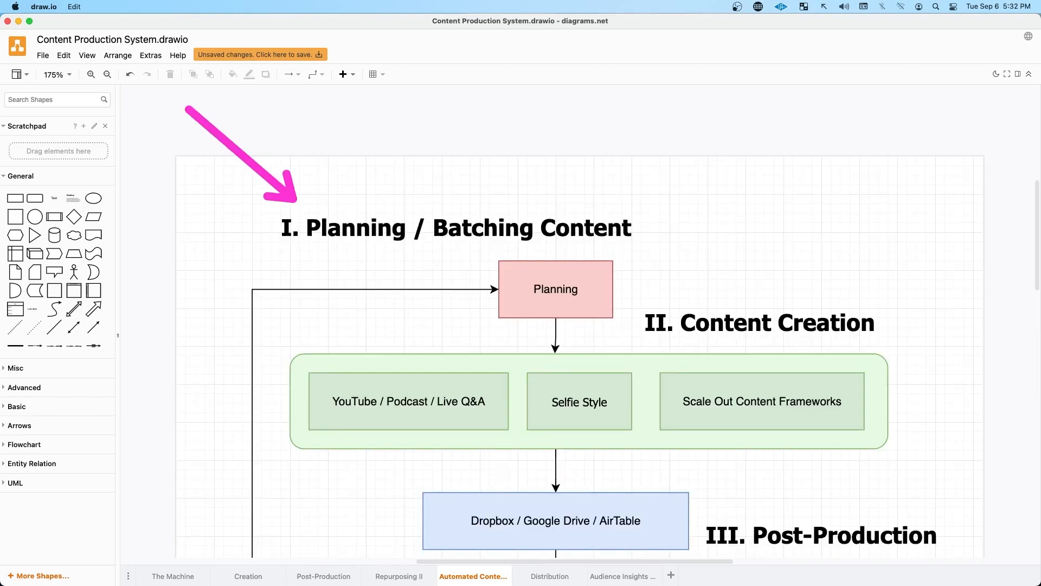
pyautogui.scroll(-3)
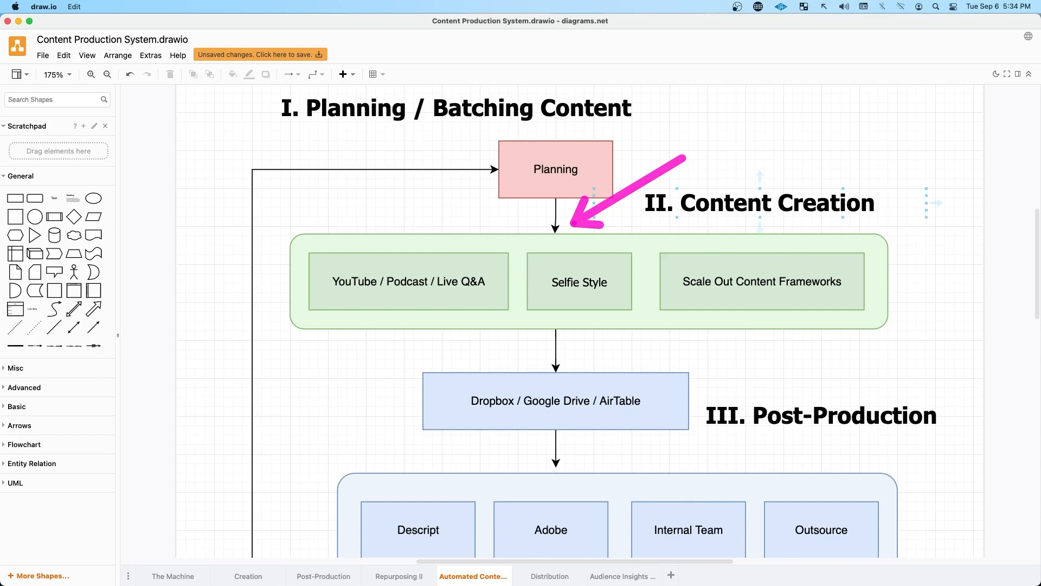
pyautogui.moveTo(631, 193); pyautogui.dragTo(677, 372)
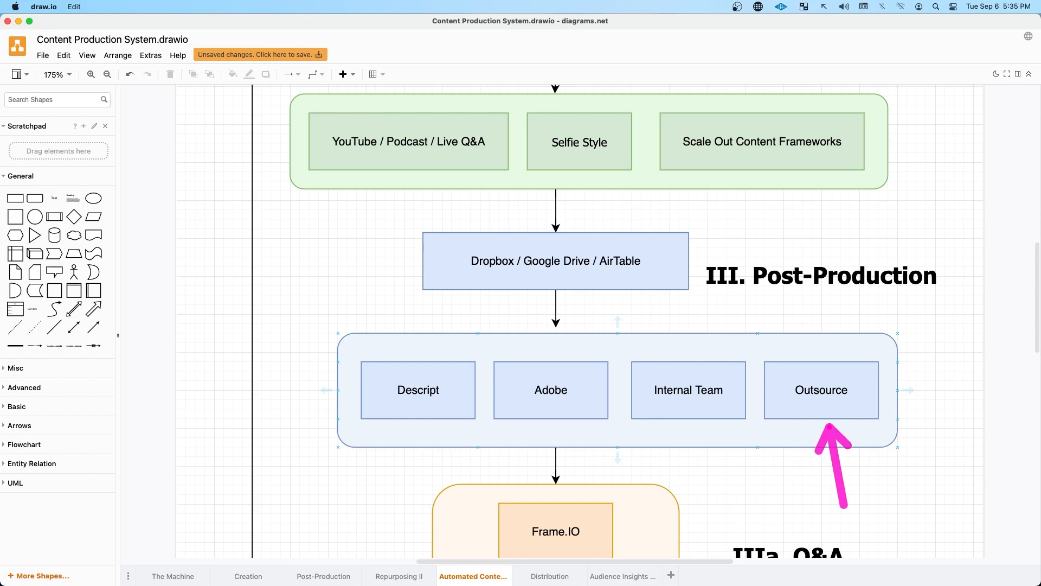
pyautogui.scroll(-3)
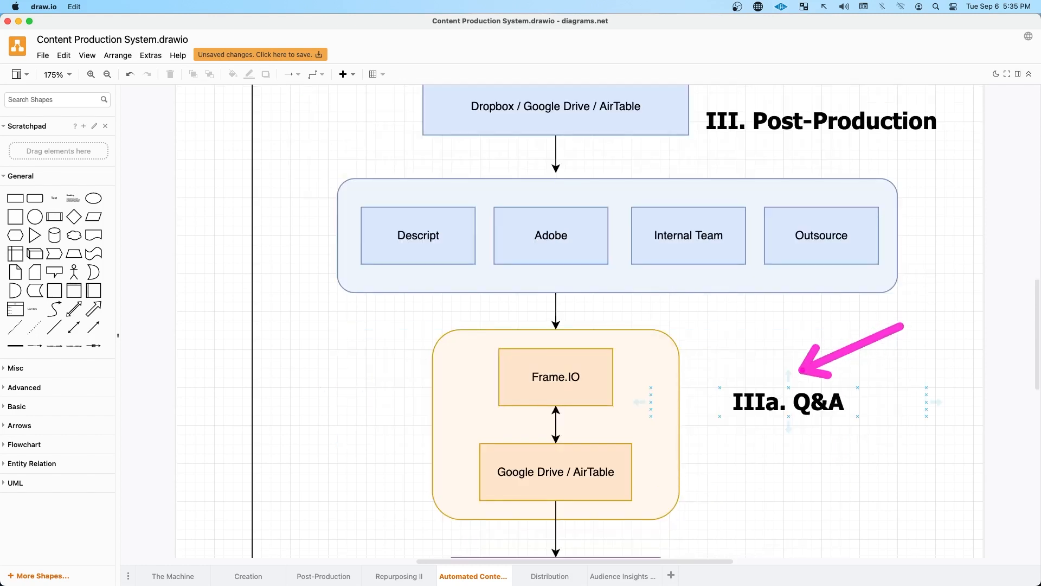
pyautogui.moveTo(807, 372); pyautogui.dragTo(614, 418)
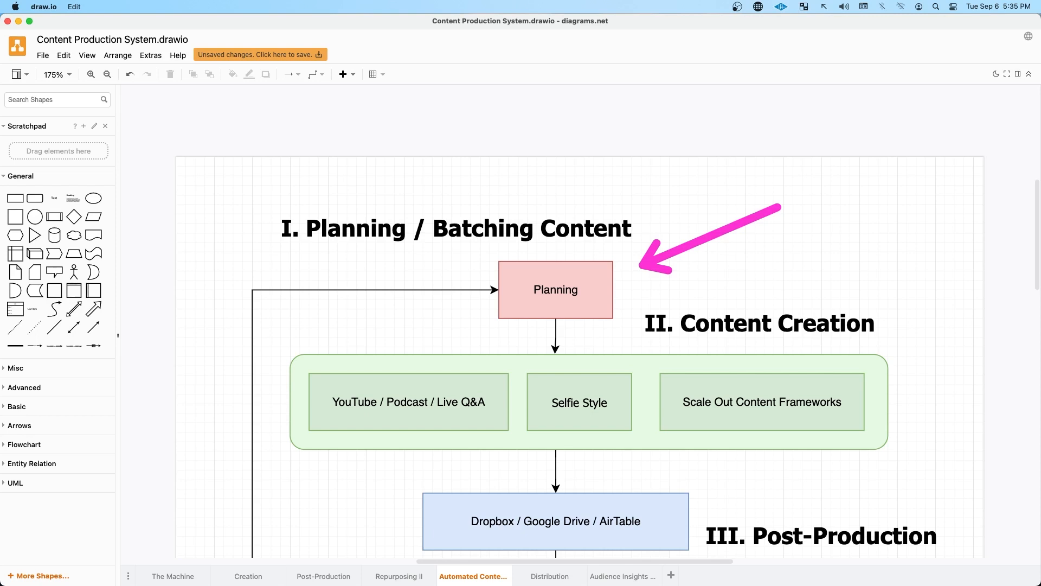
# Step: Switch between the Creation and Automated Content pages to compare the two flowcharts
pyautogui.scroll(-3)
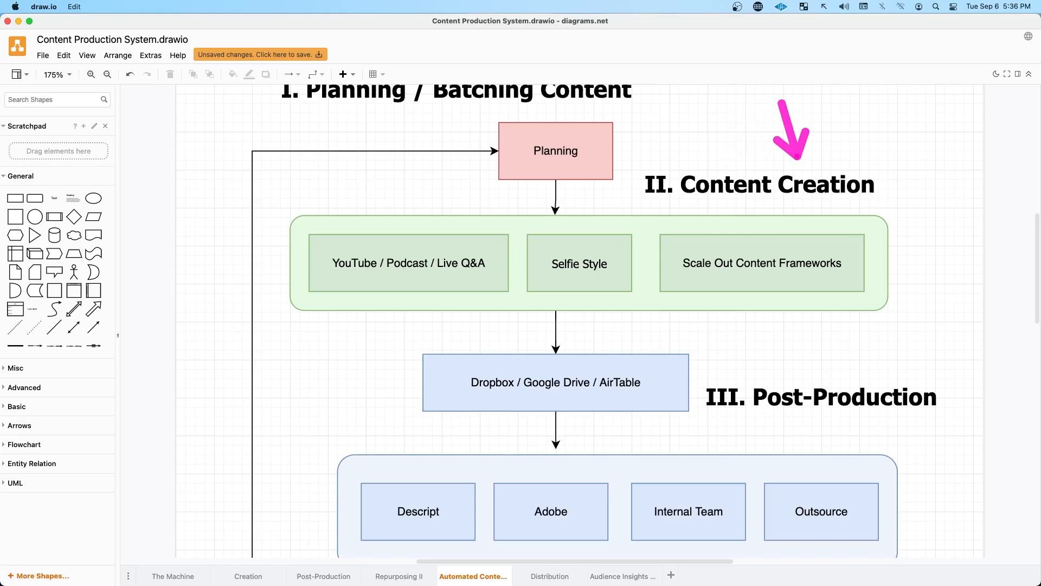
pyautogui.click(247, 575)
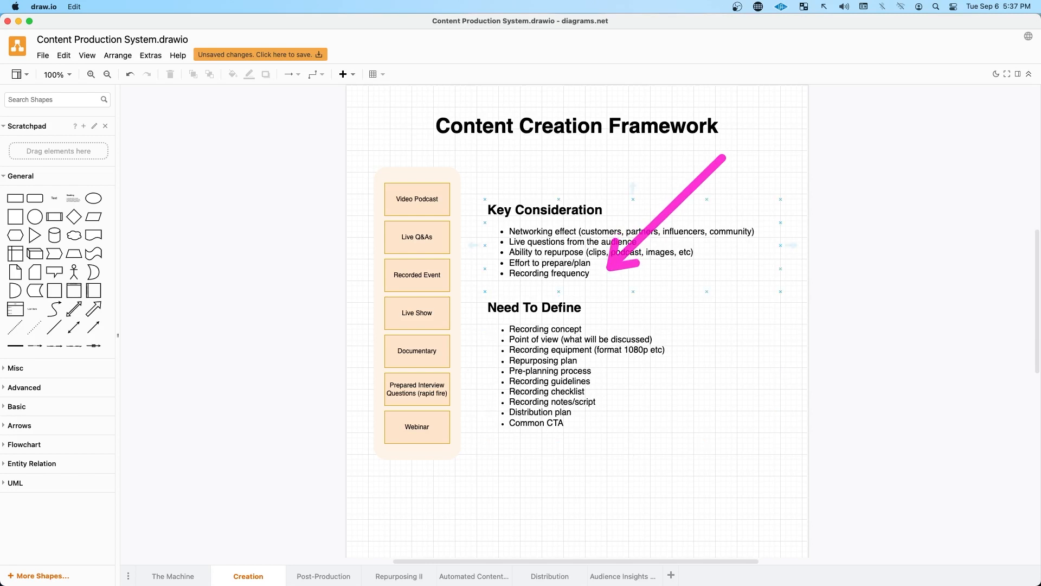
pyautogui.moveTo(657, 213); pyautogui.dragTo(670, 309)
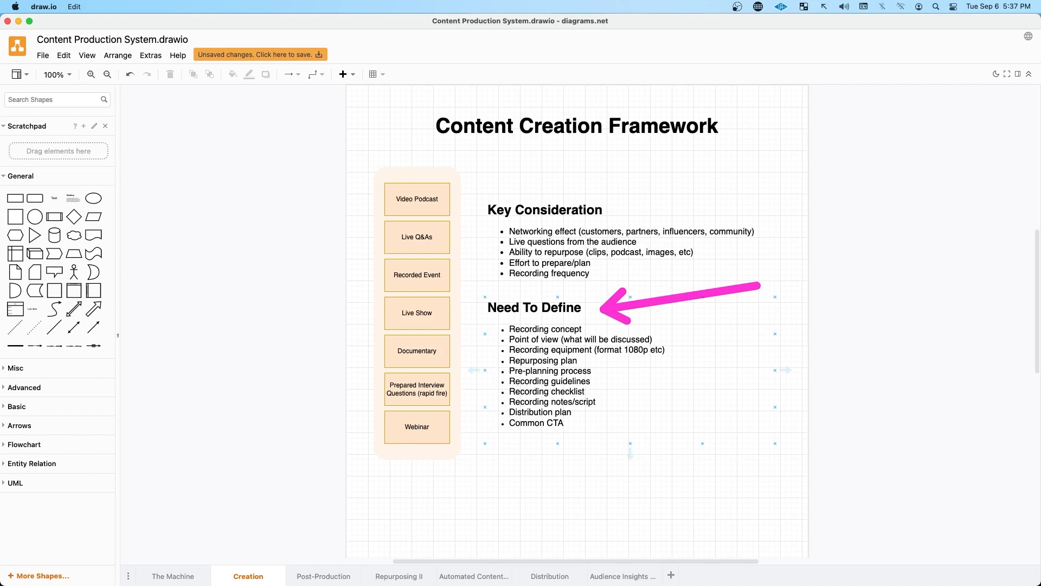
pyautogui.click(473, 576)
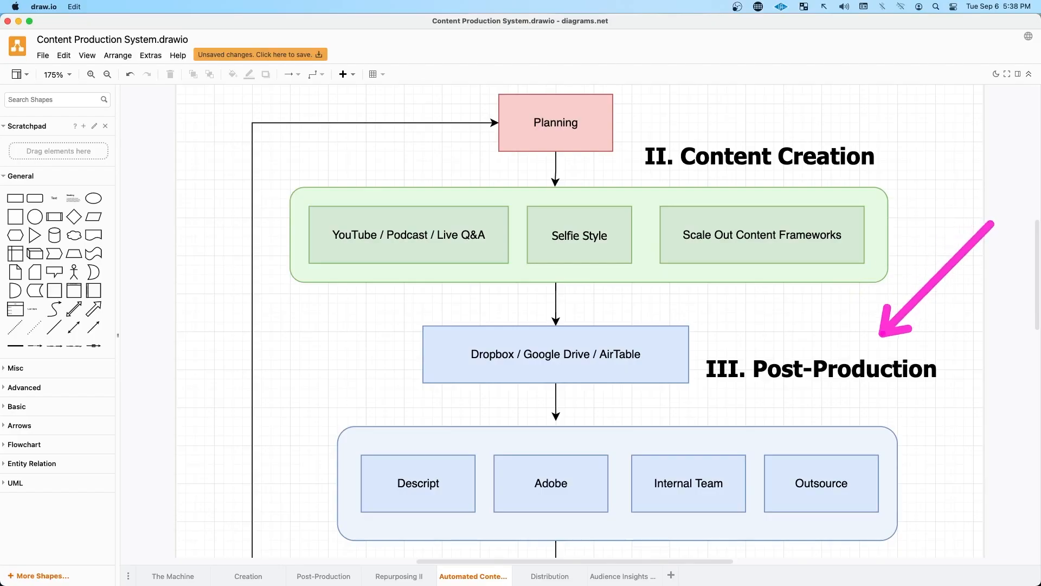
# Step: Pan down the production flowchart to the storage stage, then jump to Airtable's Distribution Next view and the Drive Inbox
pyautogui.scroll(-3)
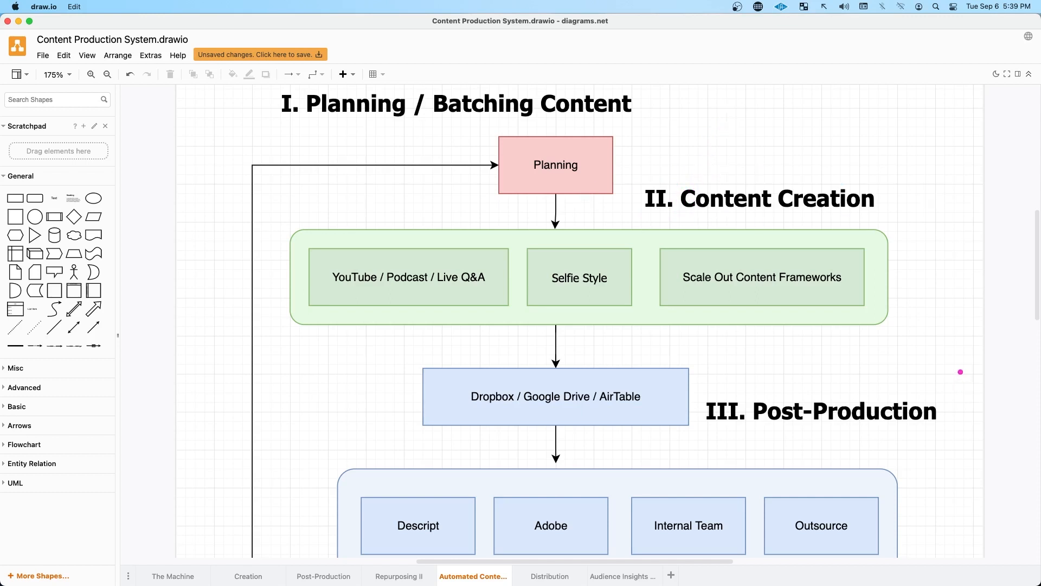
pyautogui.moveTo(959, 372); pyautogui.dragTo(913, 292)
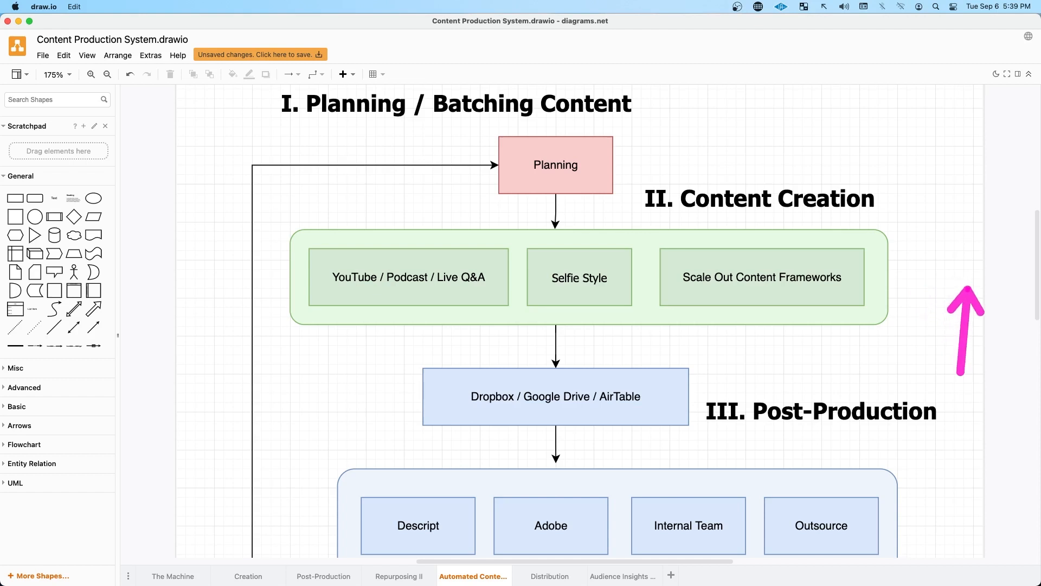
pyautogui.scroll(-3)
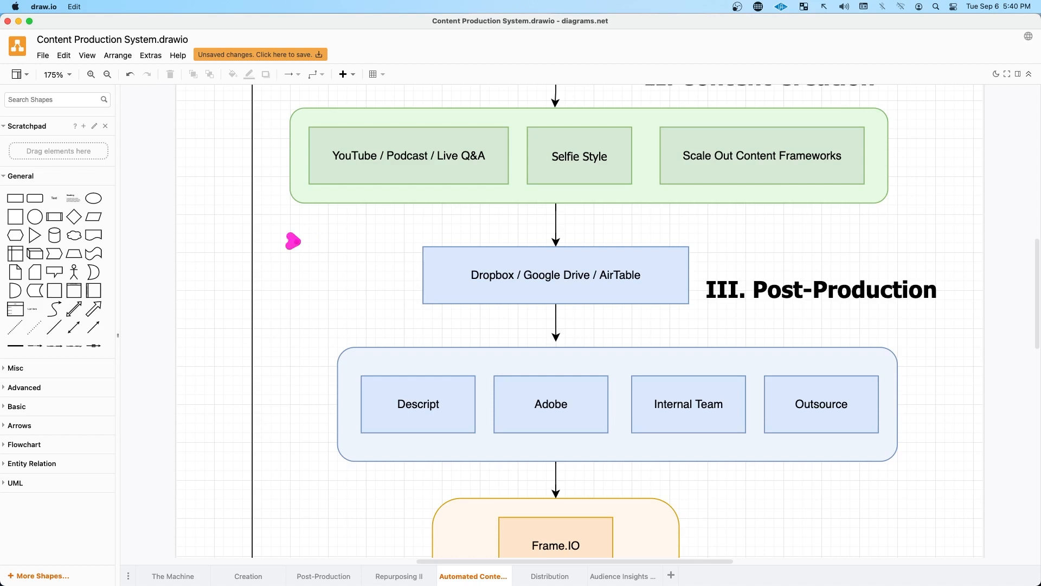
pyautogui.moveTo(290, 242); pyautogui.dragTo(519, 212)
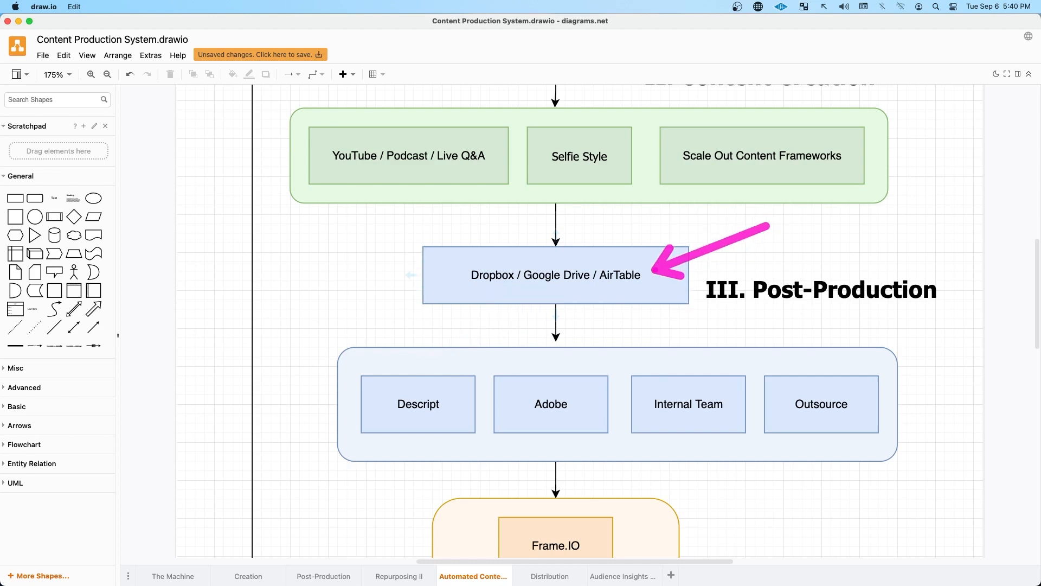
pyautogui.click(688, 403)
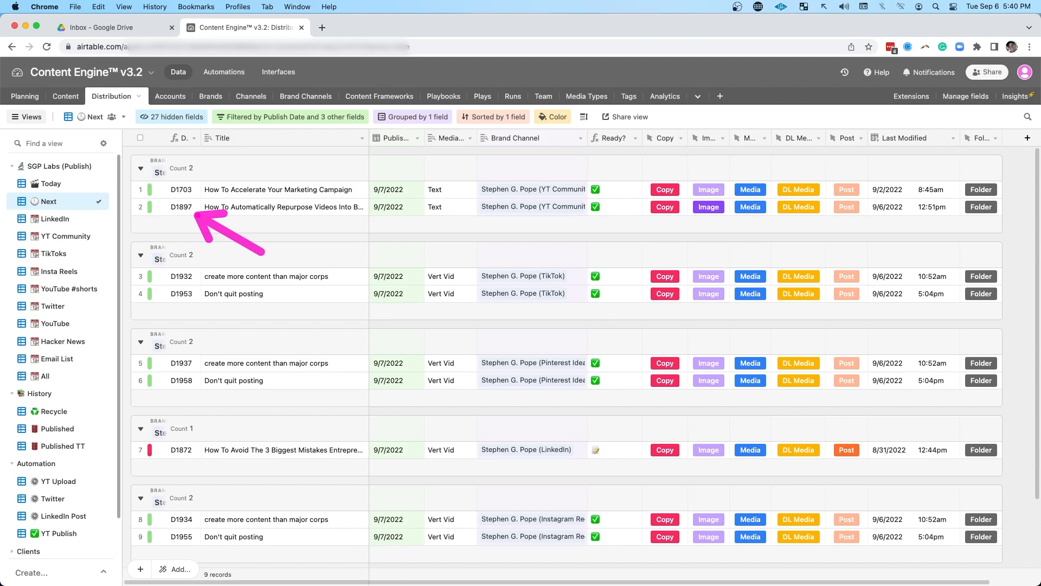
pyautogui.click(113, 27)
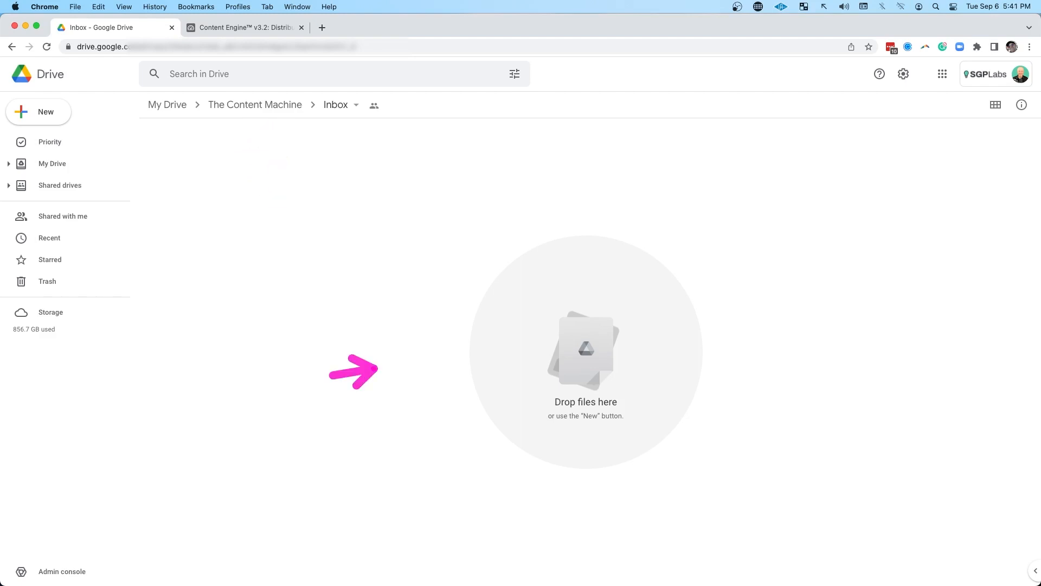
# Step: Leave the empty Google Drive Inbox and bring back the draw.io Post-Production storage stage
pyautogui.click(244, 27)
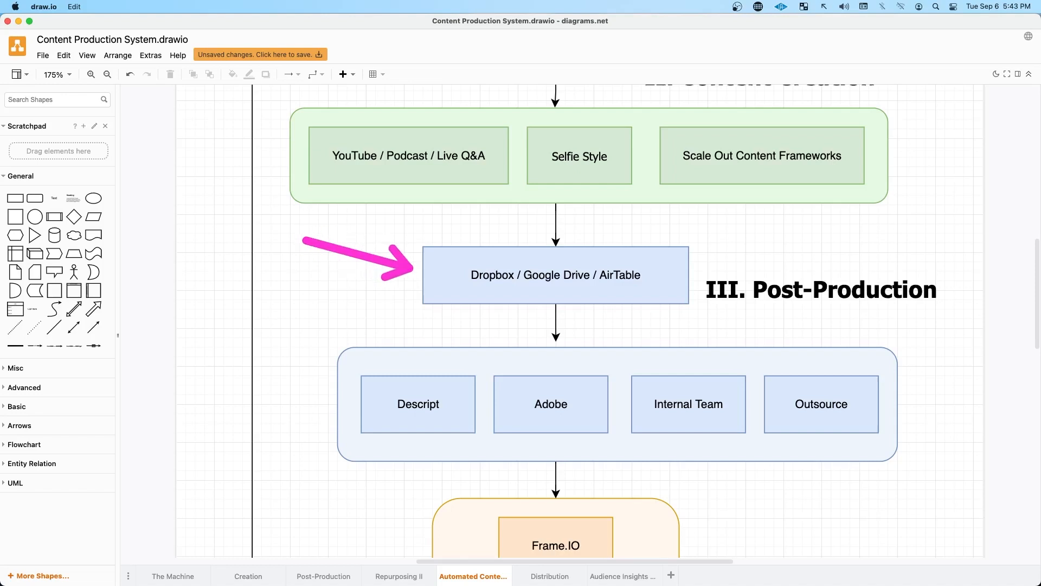
pyautogui.click(555, 275)
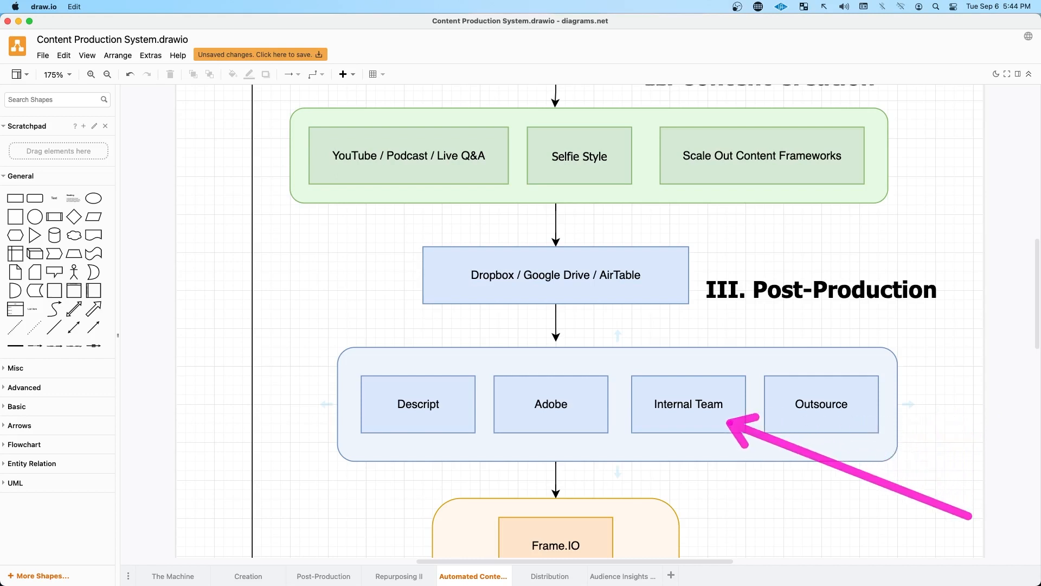
# Step: Scroll the flowchart down to the IIIa. Q&A stage before moving to the Airtable Media view
pyautogui.scroll(-3)
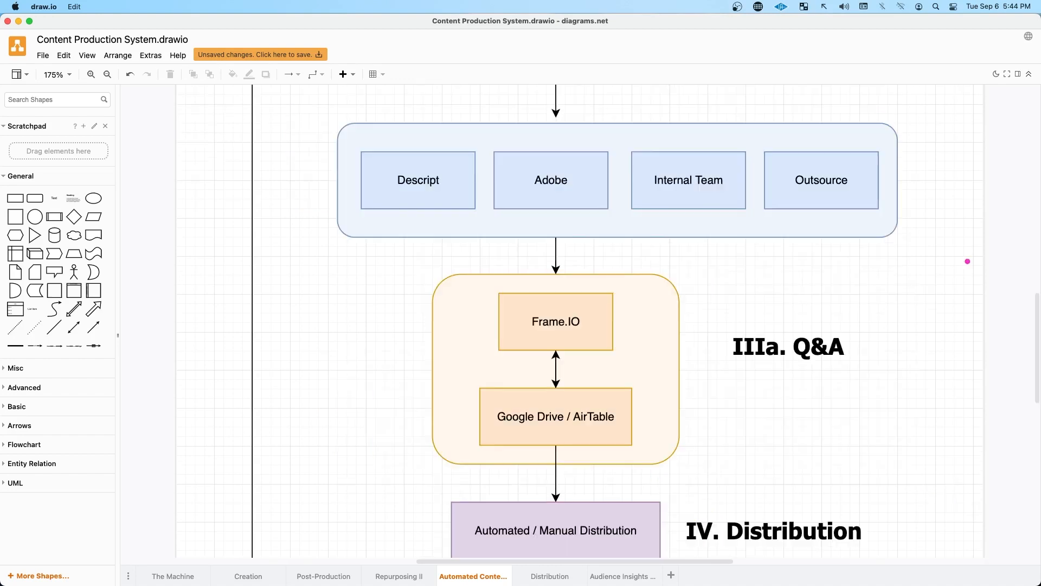
pyautogui.moveTo(966, 262); pyautogui.dragTo(839, 318)
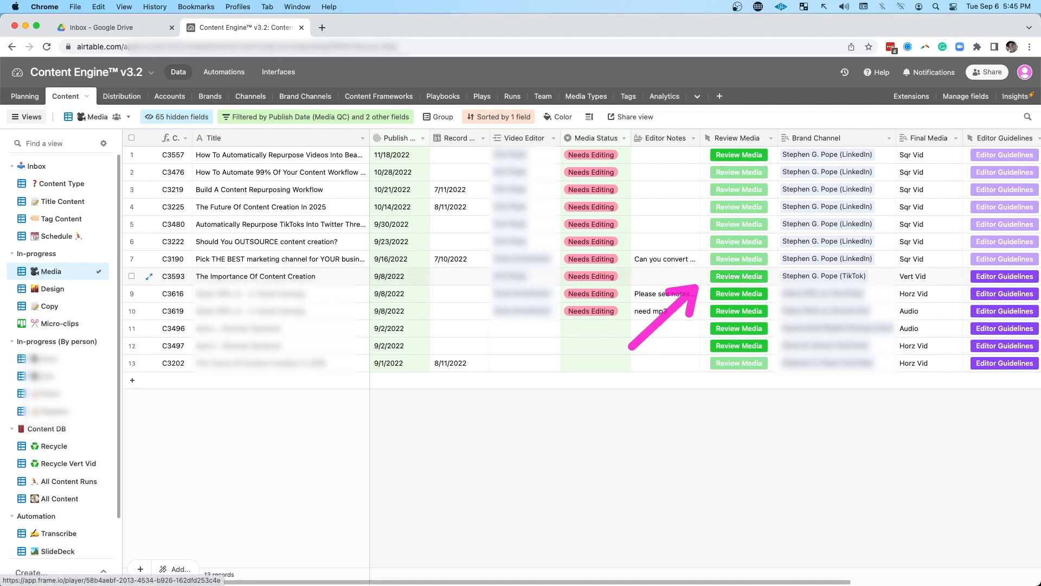
# Step: Review the C3593 clip in Frame.io, playing and pausing it, and start a markup on the paused frame
pyautogui.click(739, 277)
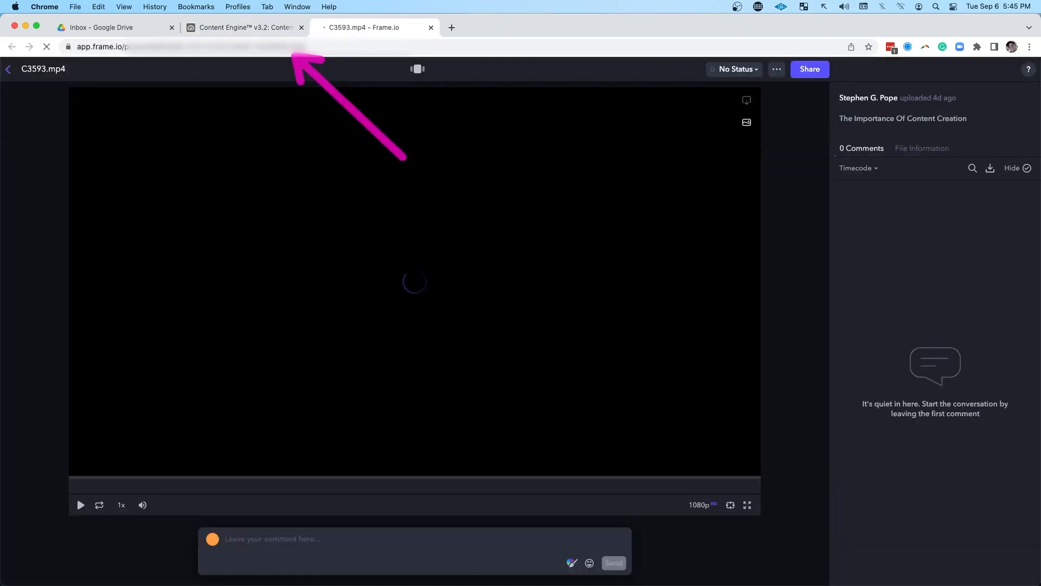
pyautogui.click(79, 505)
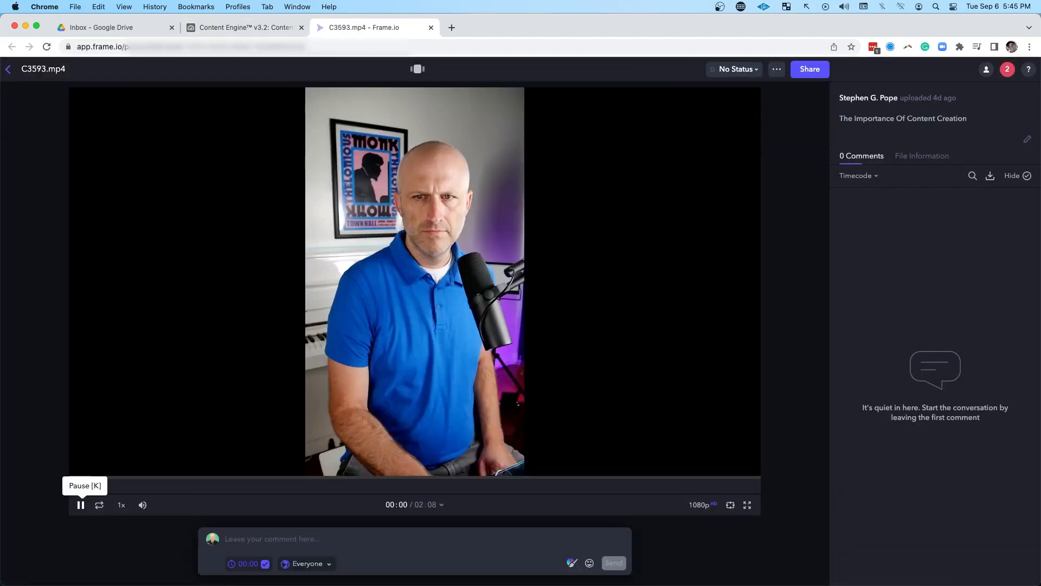
pyautogui.click(79, 504)
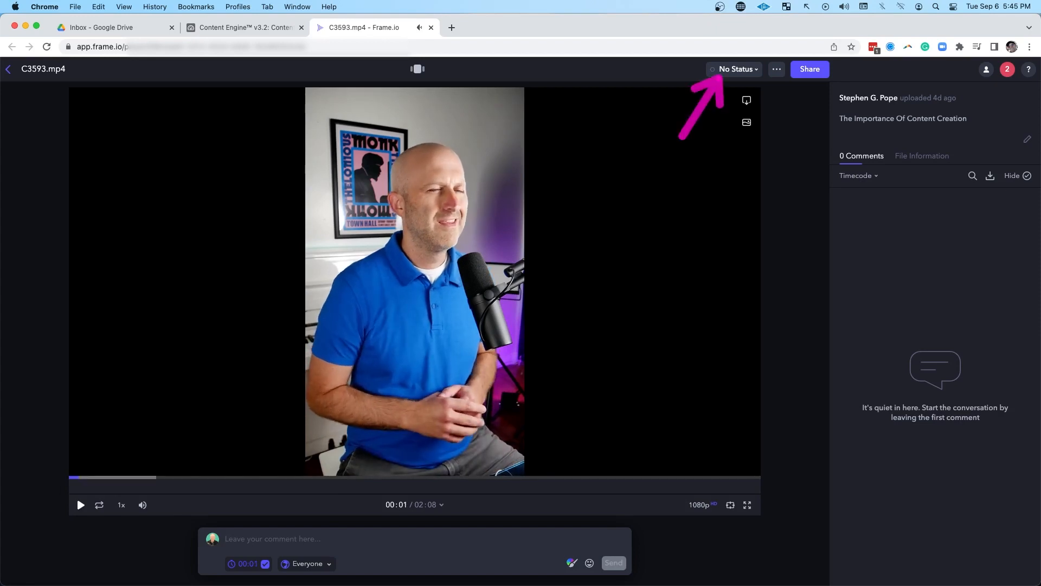
pyautogui.click(734, 69)
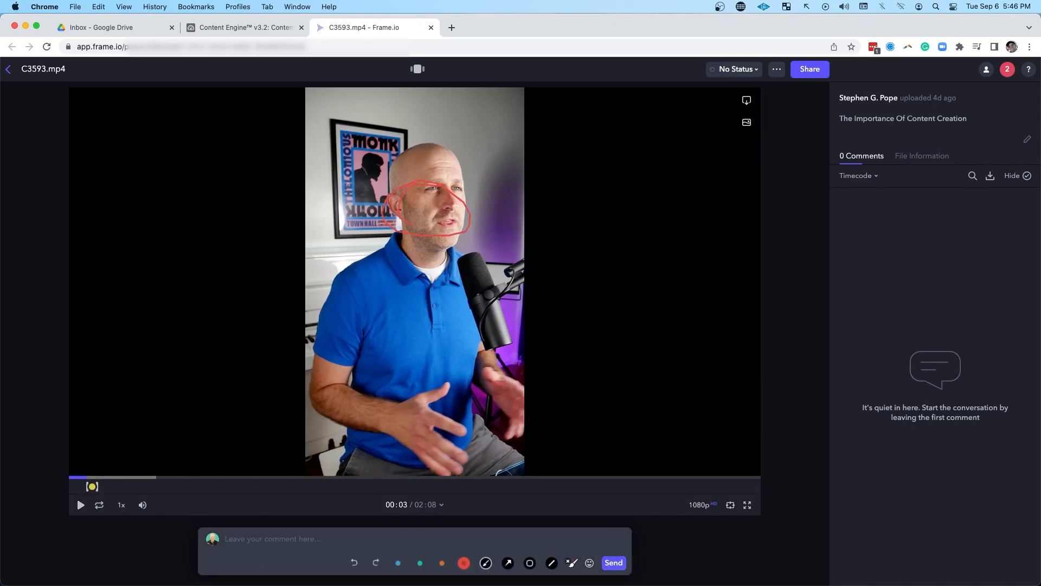
# Step: Draft the comment 'fdfsdhfkjs' with a circle around the speaker's face, check the status choices, and return to Airtable
pyautogui.write('fdfsdhfkjsdhfjk')
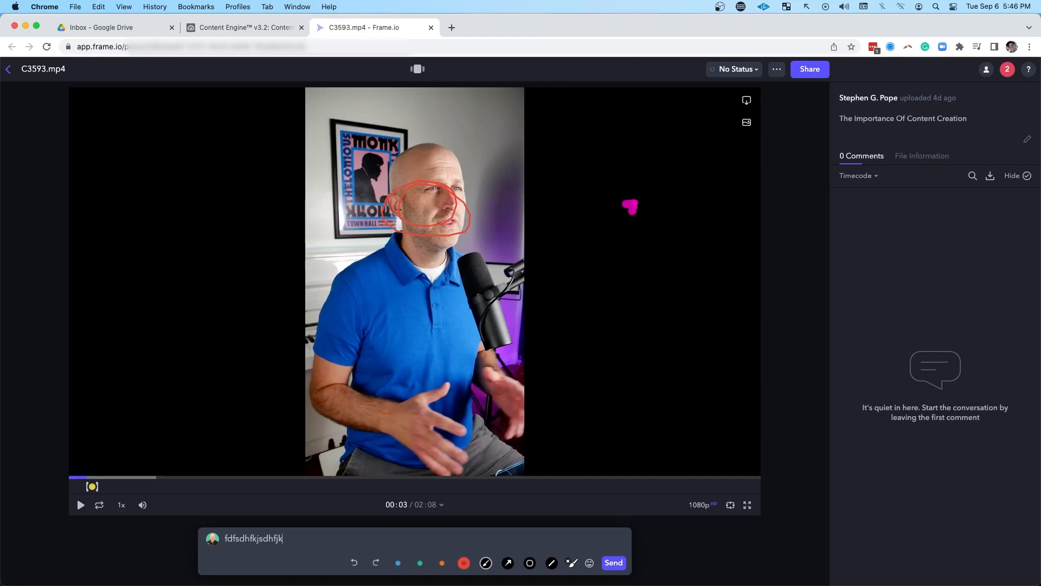
pyautogui.moveTo(631, 207); pyautogui.dragTo(717, 87)
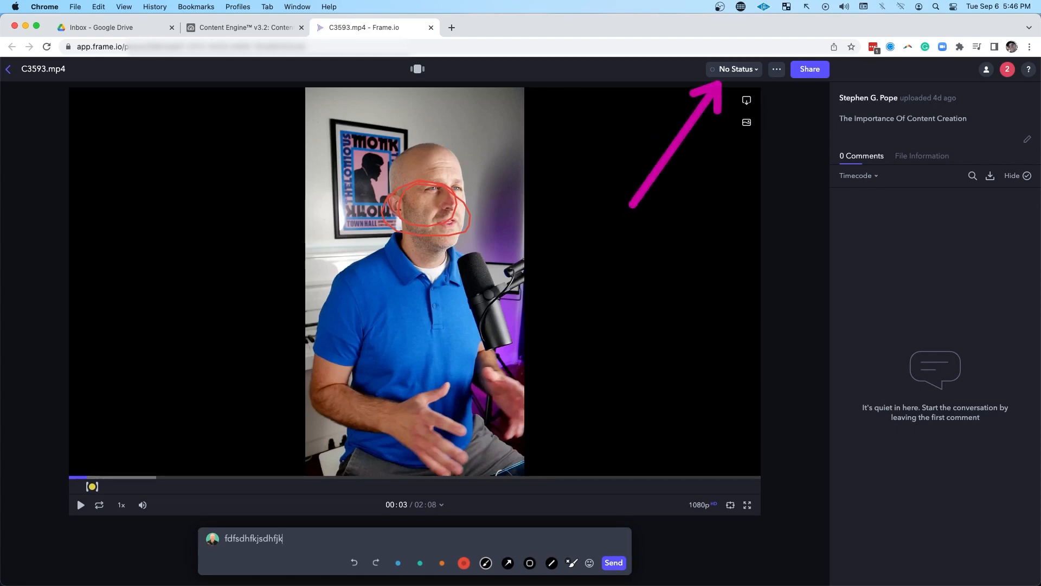
pyautogui.click(734, 69)
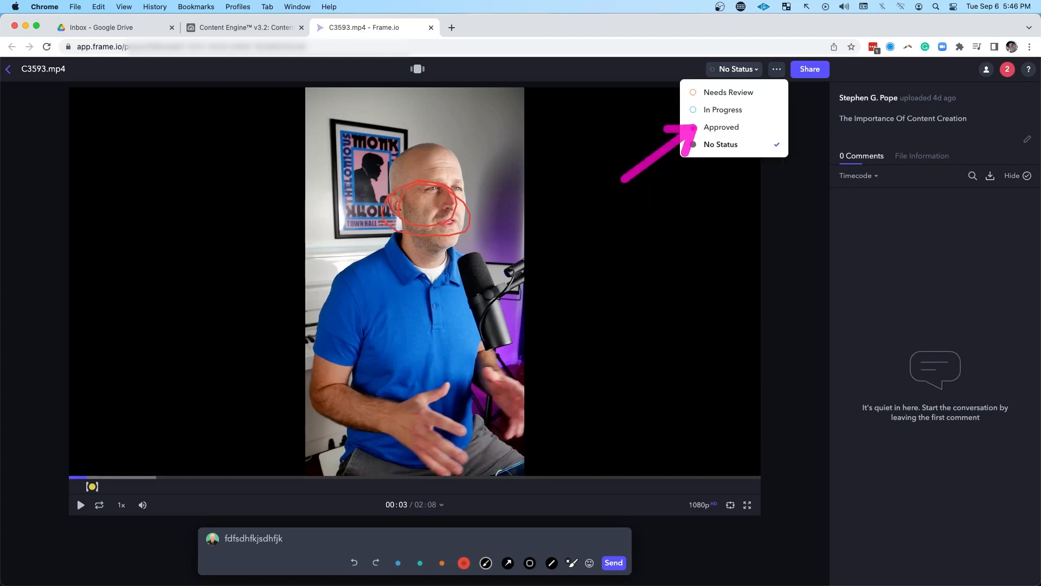
pyautogui.click(244, 27)
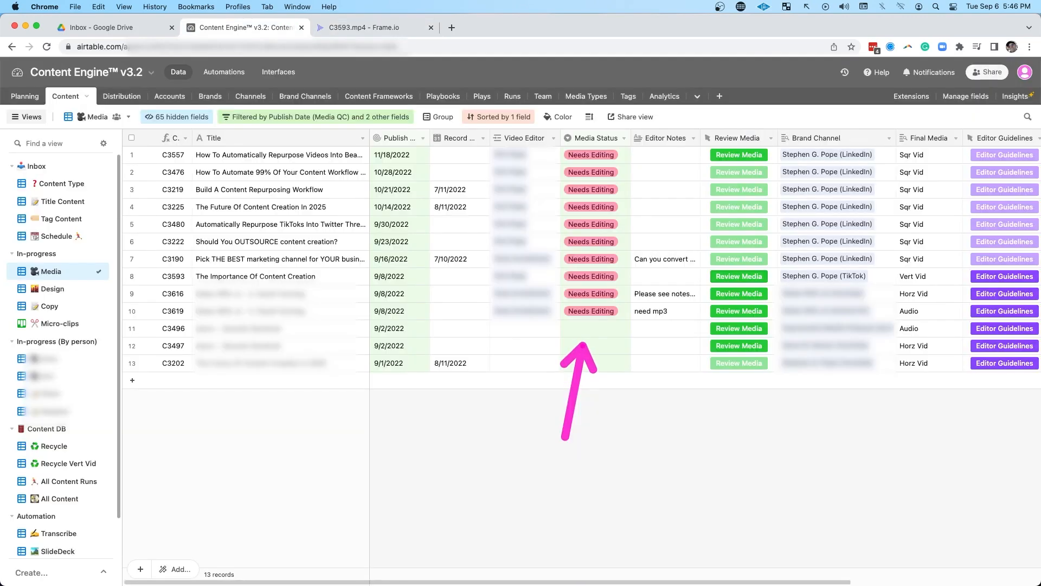
# Step: Point at the Media Status column of the Needs Editing list, then return to the draw.io Q&A stage
pyautogui.click(121, 96)
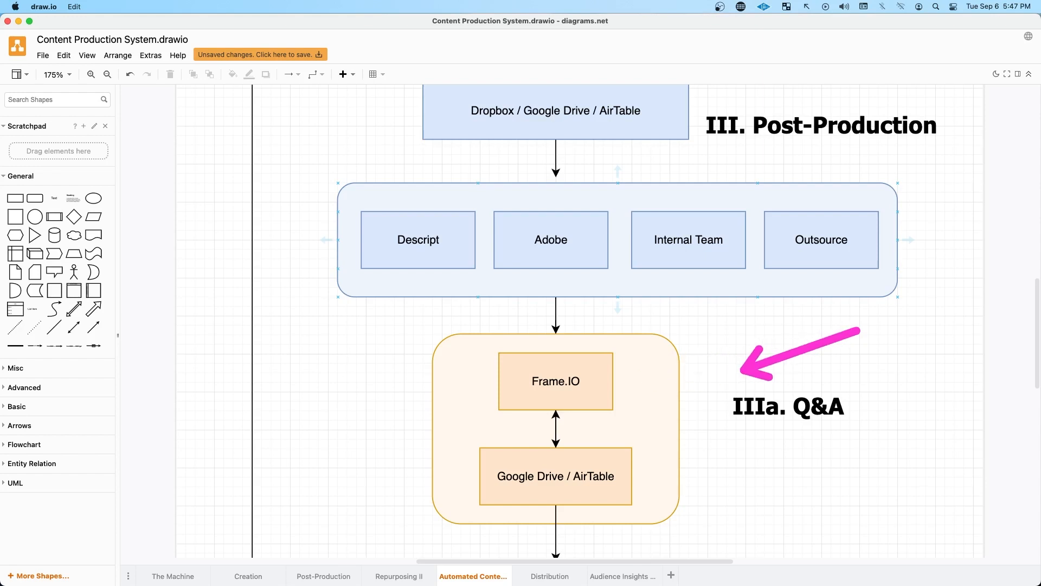
pyautogui.scroll(-3)
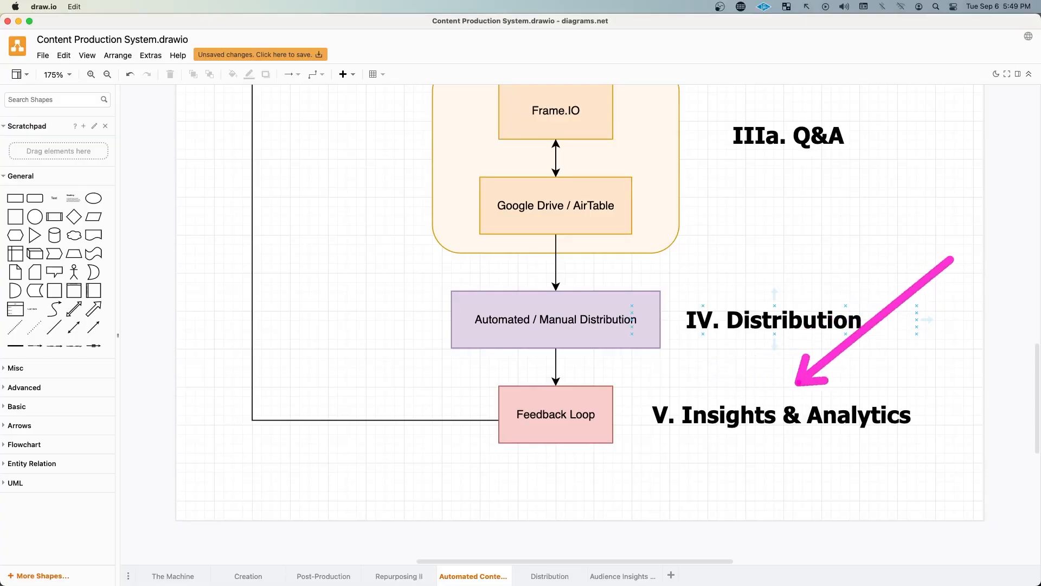
pyautogui.scroll(-3)
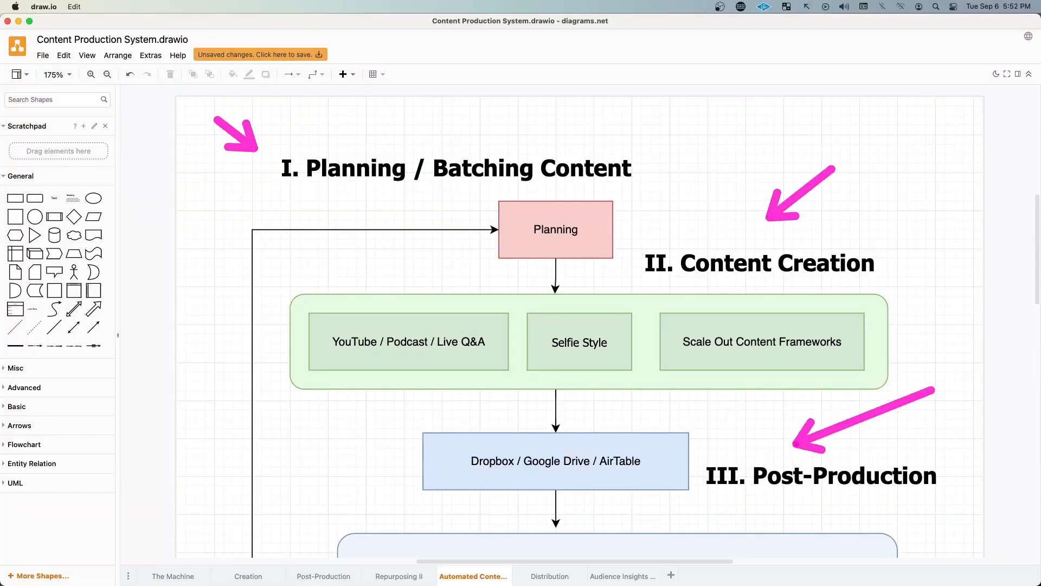
pyautogui.scroll(-3)
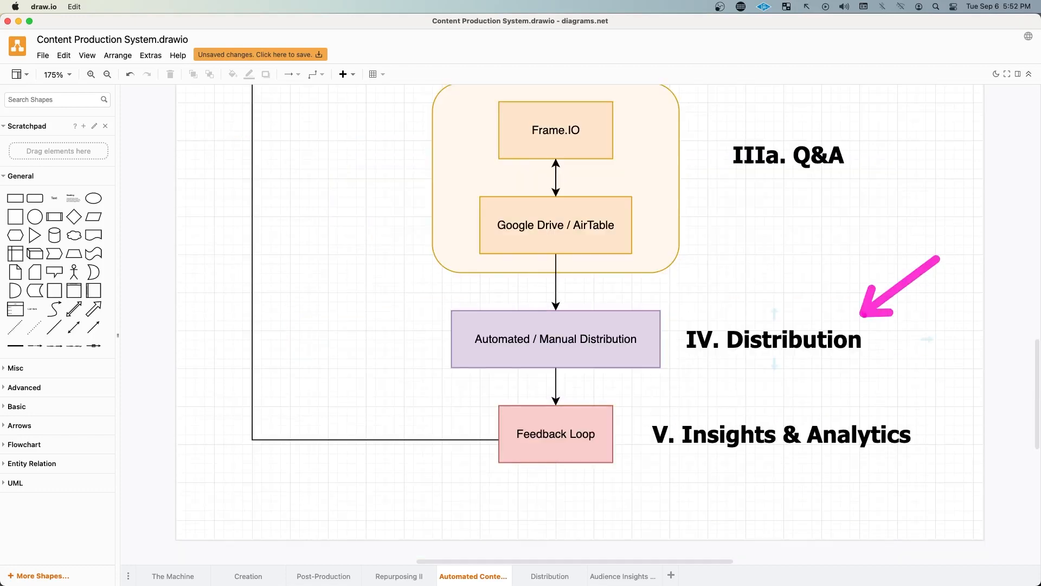